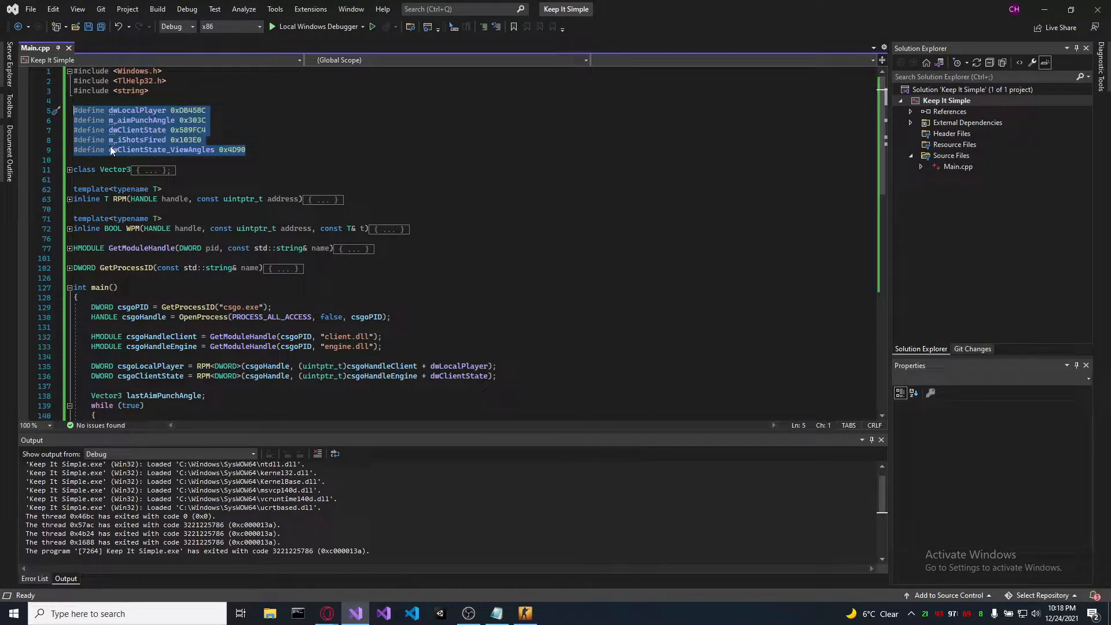
# Step: Scroll to the while loop in main() and select the m_aimPunchAngle offset name
pyautogui.click(230, 26)
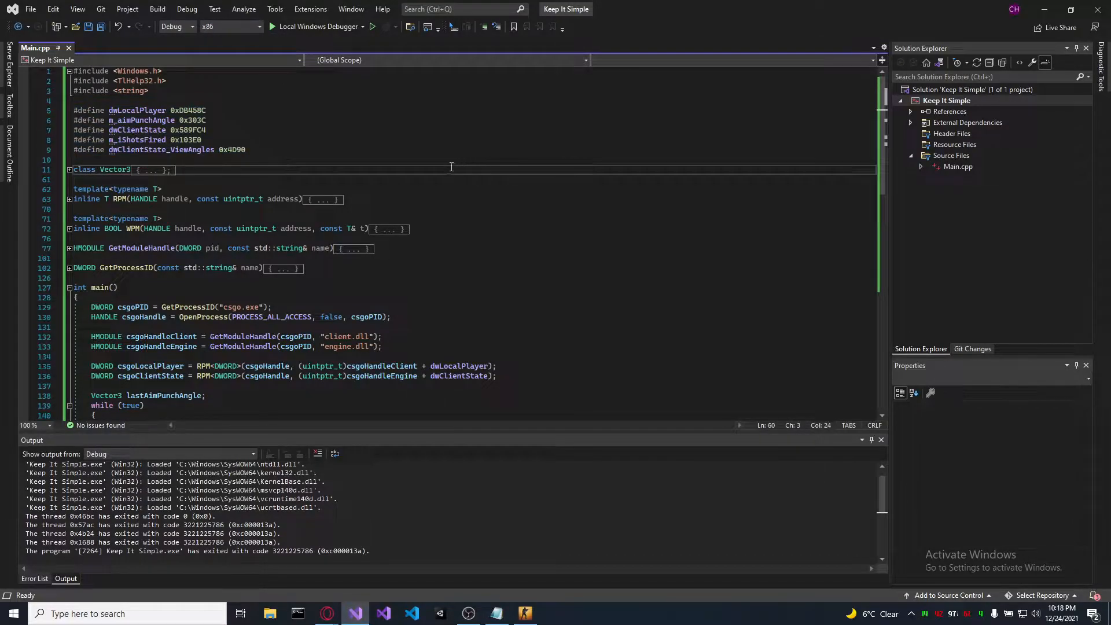
pyautogui.scroll(-3)
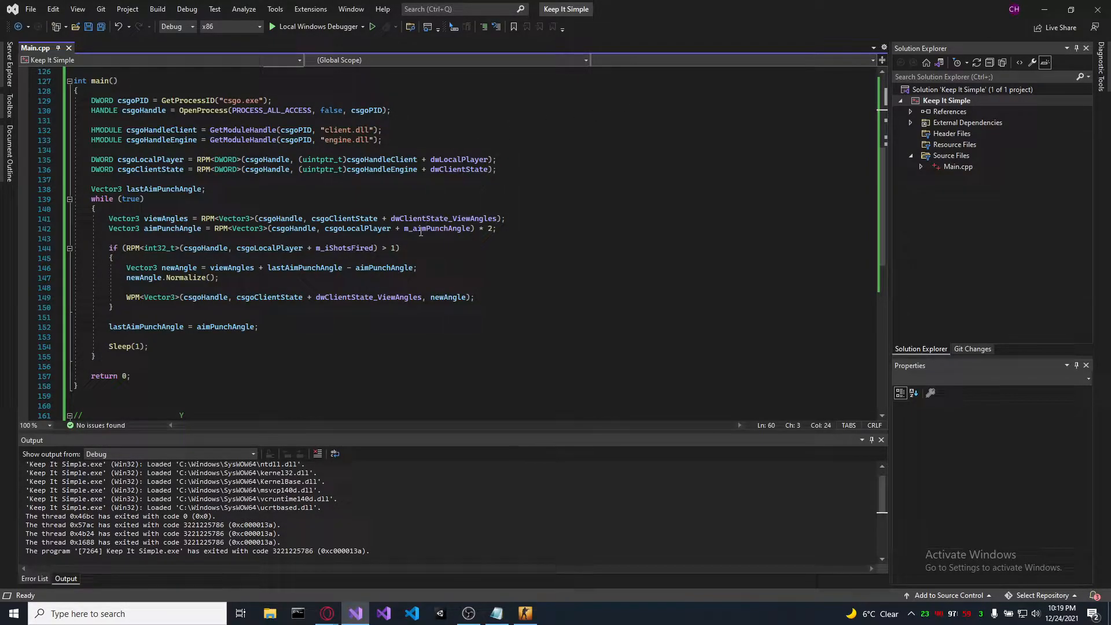
pyautogui.doubleClick(425, 218)
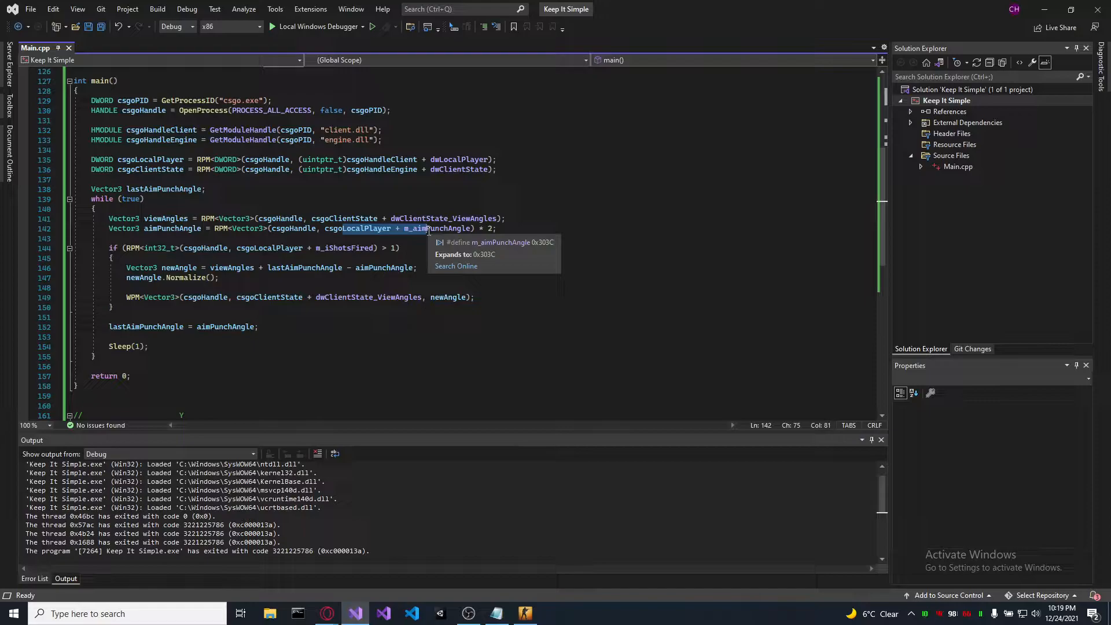
pyautogui.moveTo(402, 244)
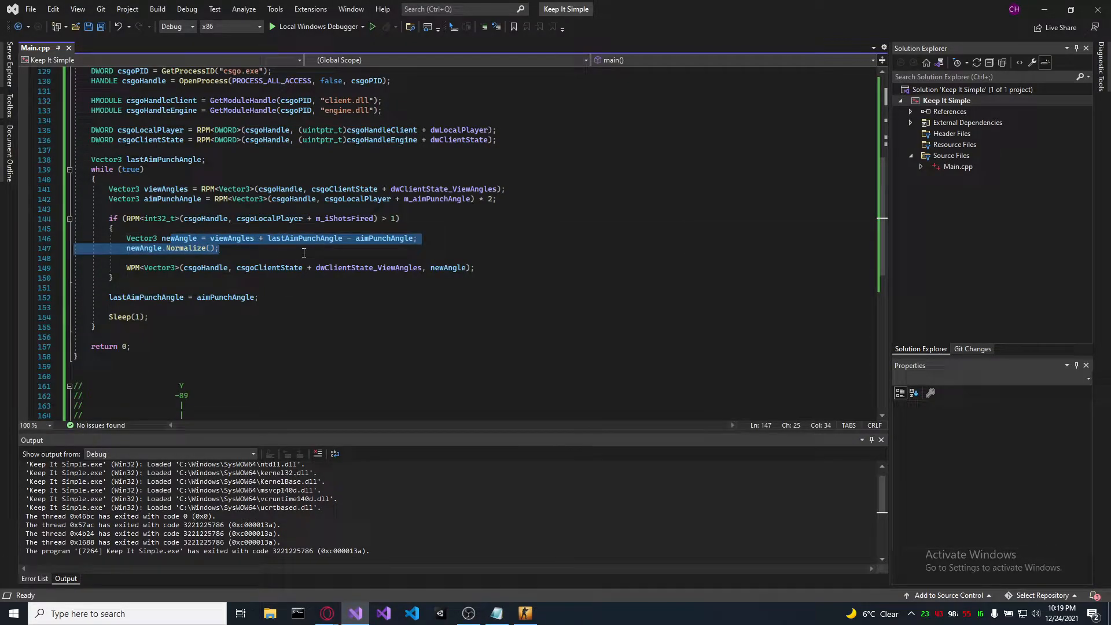
pyautogui.moveTo(197, 278)
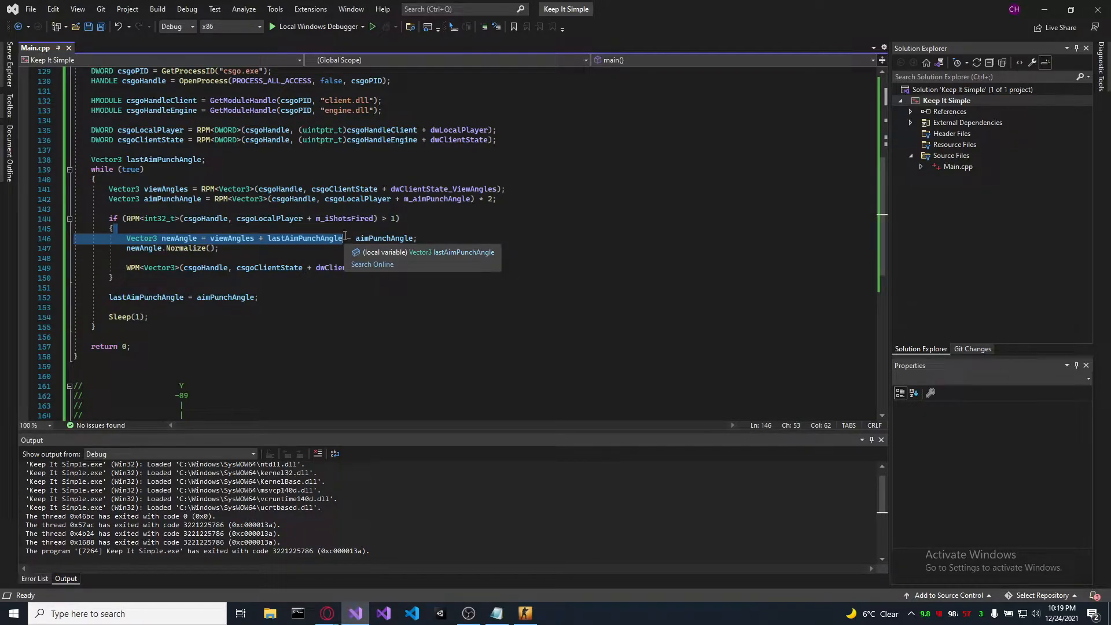
pyautogui.scroll(-3)
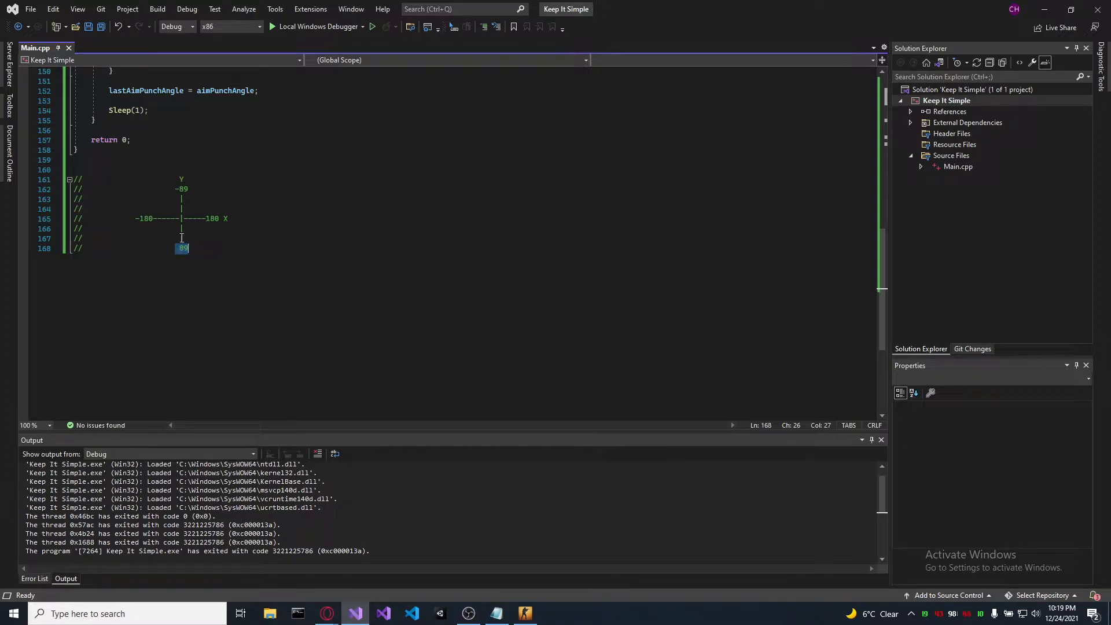
# Step: Scroll back up to show the loop's end beside the Y/X axis-range comment diagram
pyautogui.scroll(3)
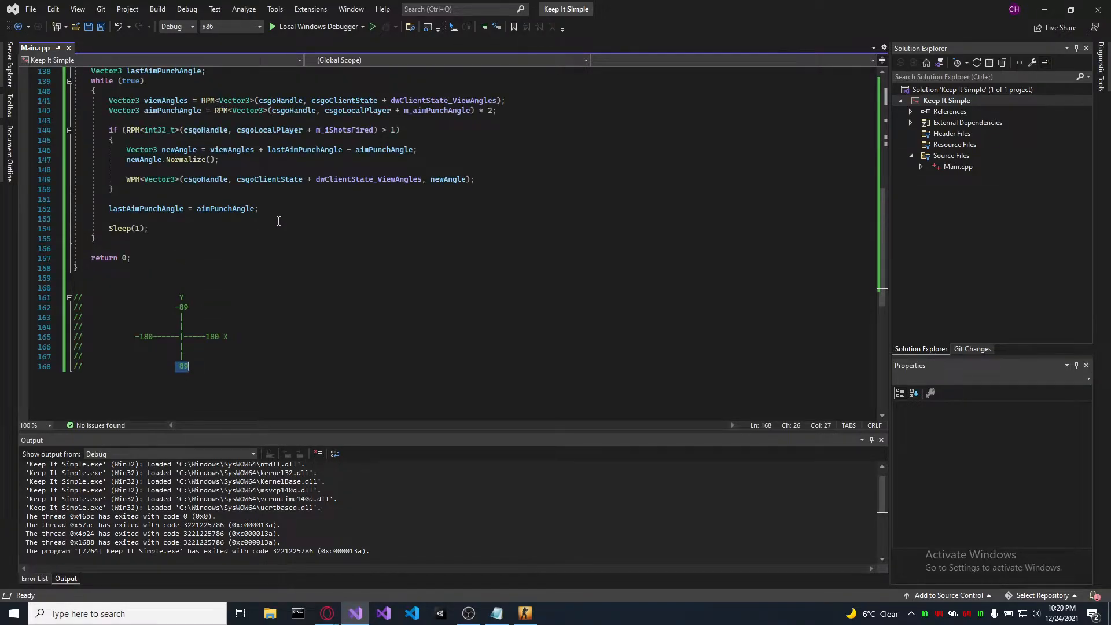